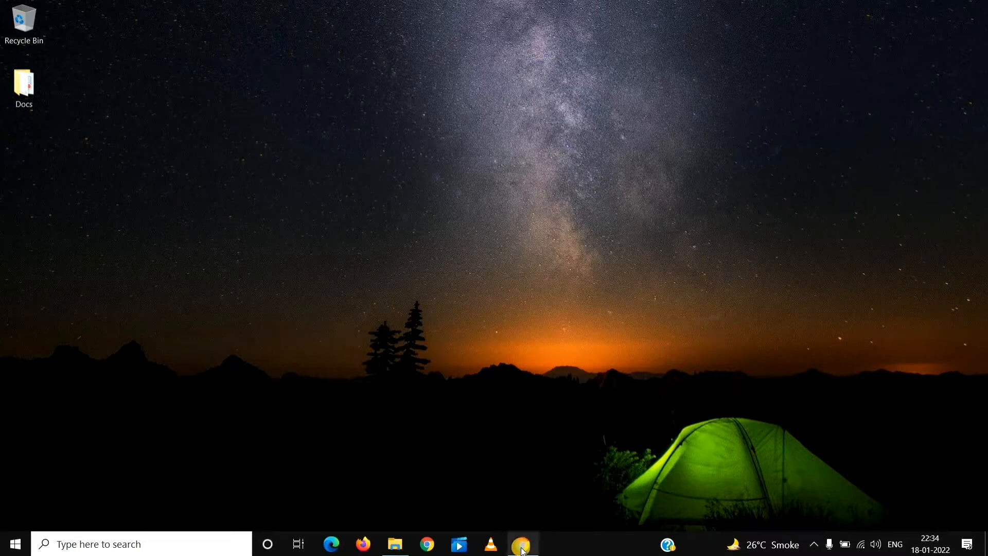
Launch the browser showing the Office 365 home page with recent documents.
{"action": "left_click", "coordinate": [522, 543]}
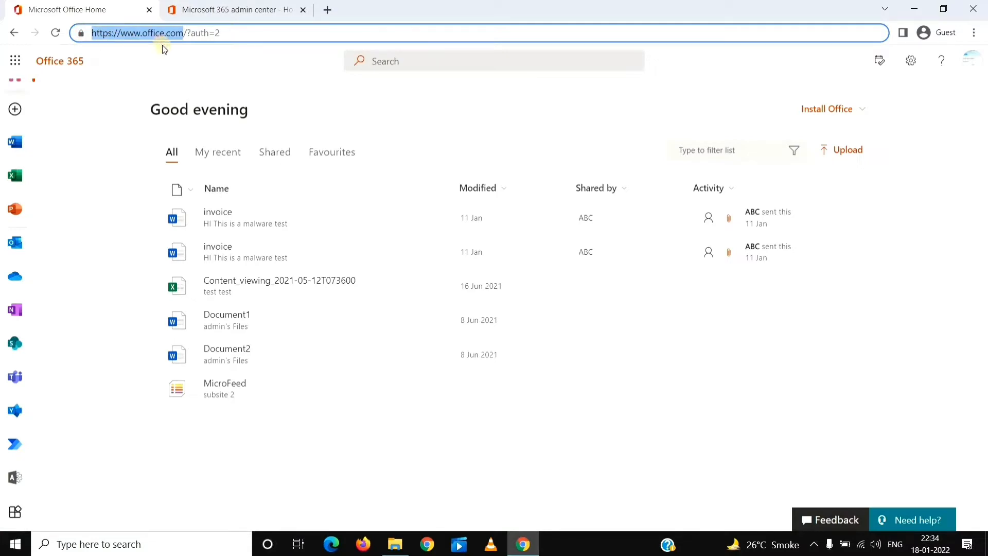
{"action": "mouse_move", "coordinate": [183, 63]}
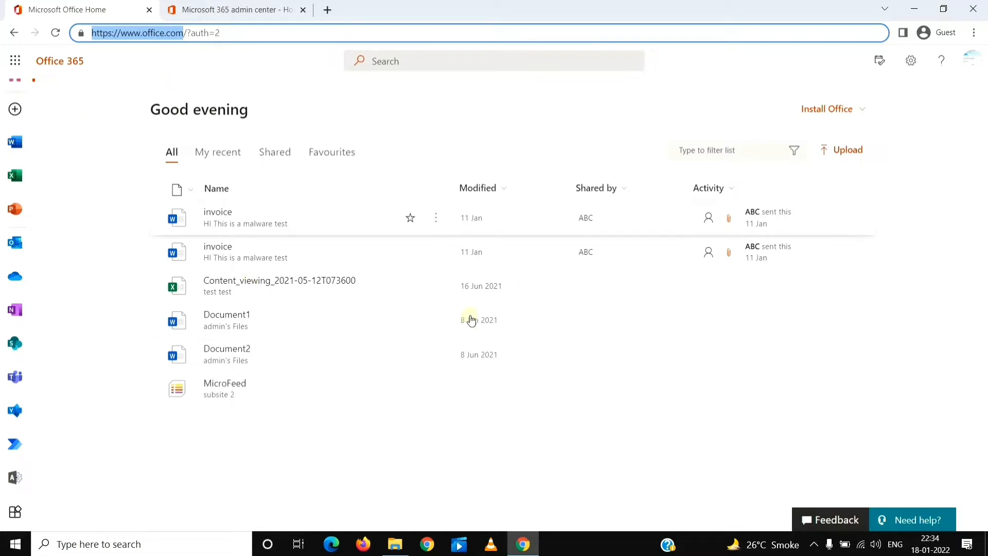
{"action": "mouse_move", "coordinate": [75, 108]}
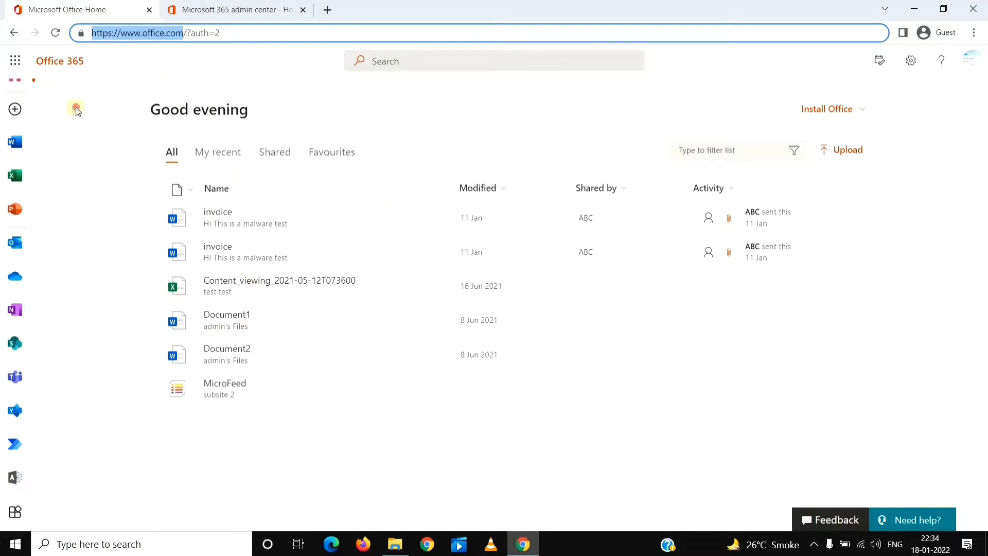
{"action": "mouse_move", "coordinate": [14, 476]}
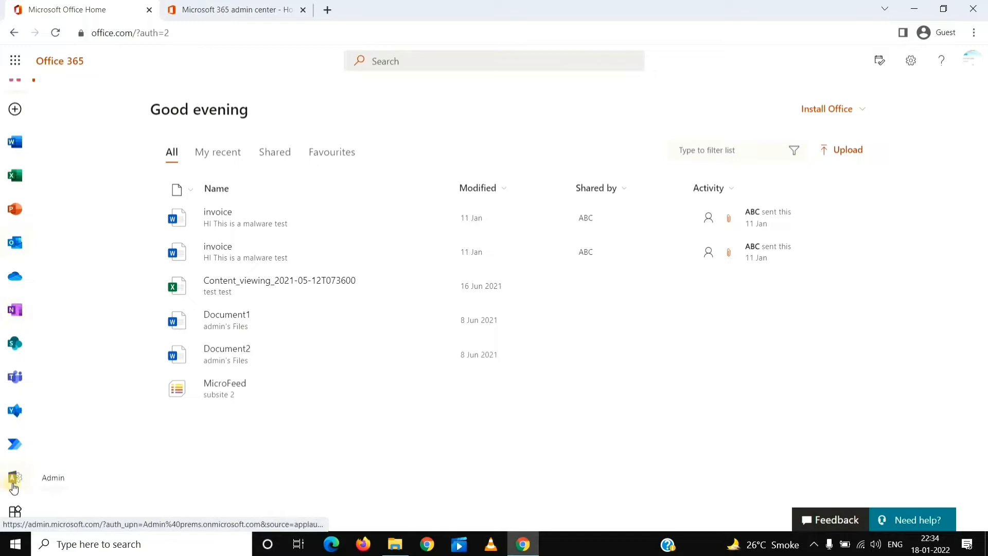
{"action": "mouse_move", "coordinate": [50, 517]}
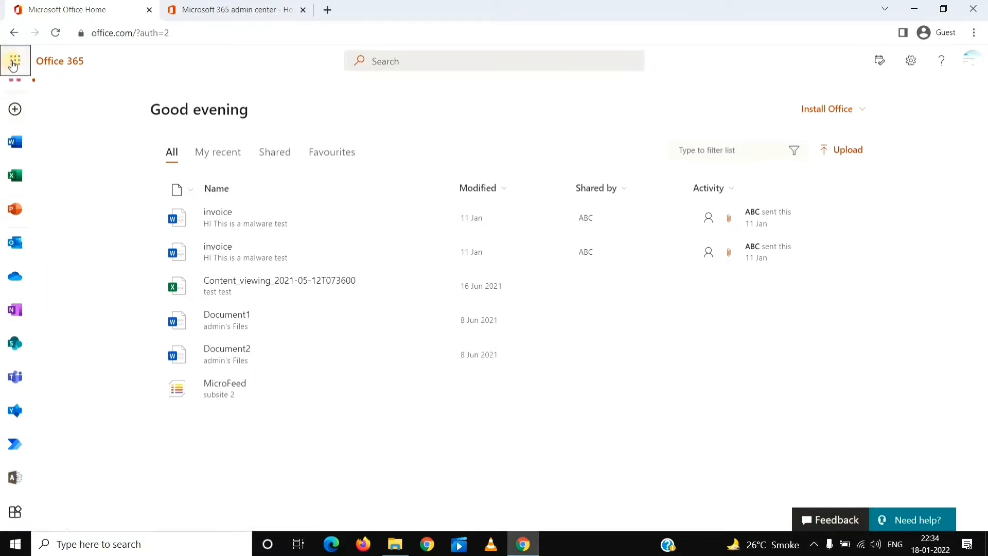
From the Microsoft 365 admin center, expand Show all and launch the Exchange admin center.
{"action": "left_click", "coordinate": [15, 61]}
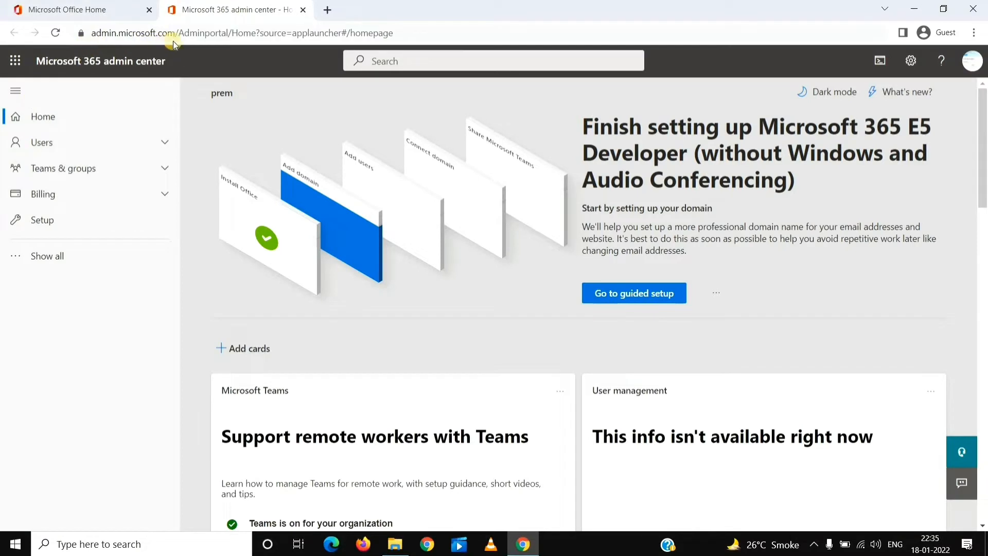
{"action": "mouse_move", "coordinate": [80, 256]}
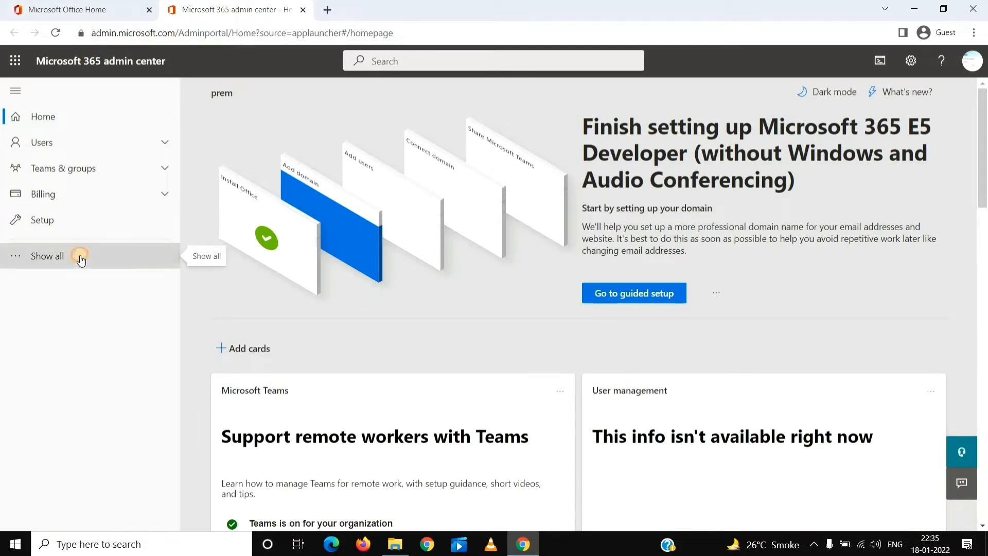
{"action": "left_click", "coordinate": [46, 256]}
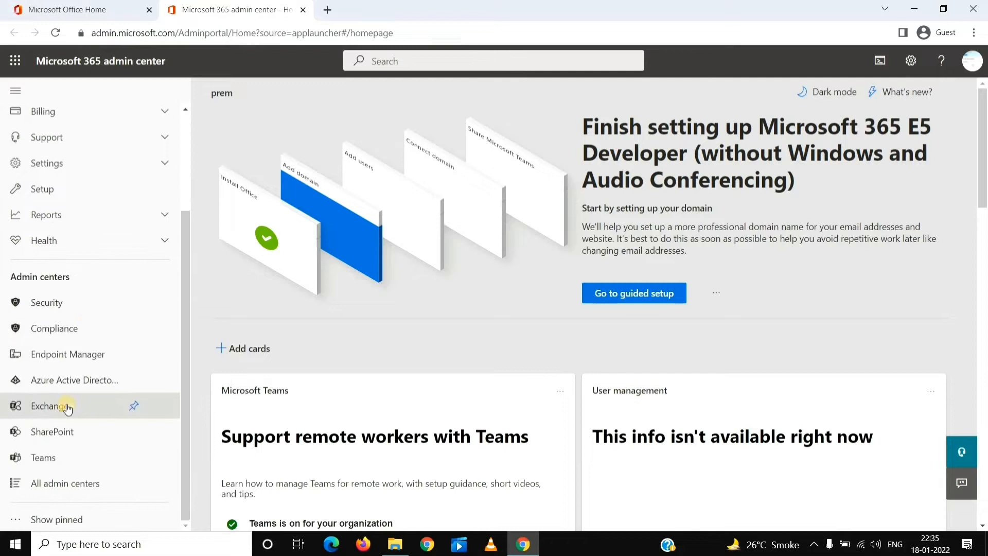
{"action": "mouse_move", "coordinate": [50, 406]}
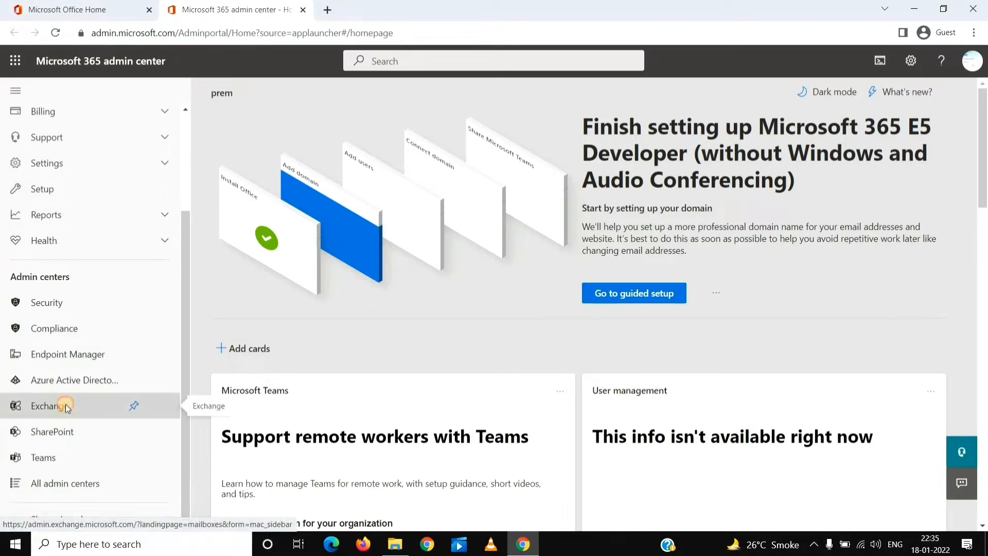
{"action": "left_click", "coordinate": [47, 405]}
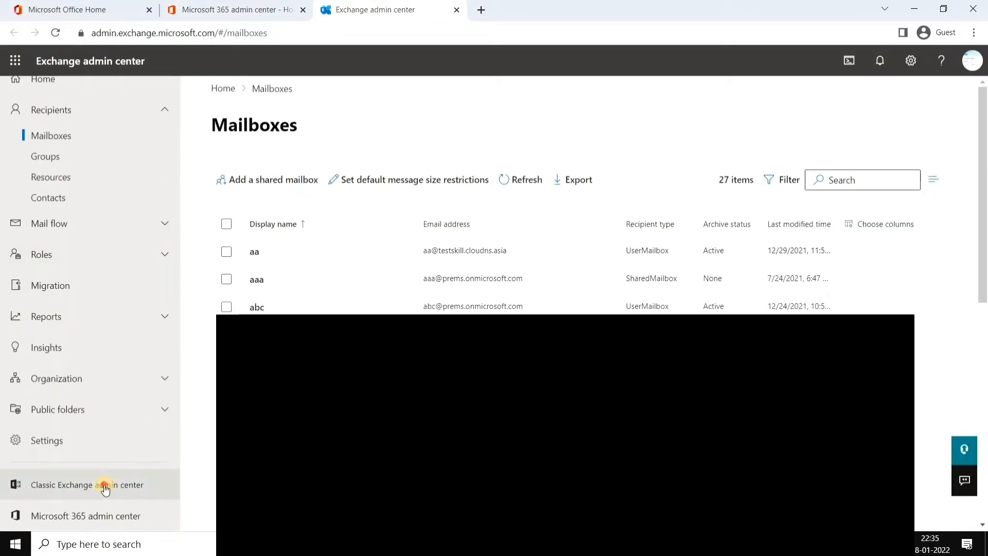
Switch to the classic Exchange admin center and show the recipients mailbox list.
{"action": "left_click", "coordinate": [86, 485]}
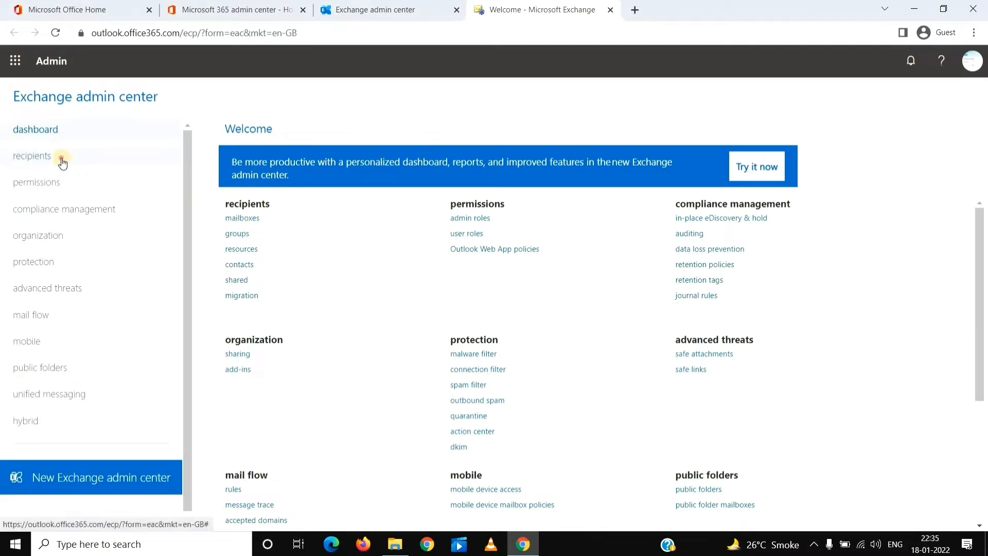
{"action": "left_click", "coordinate": [32, 155]}
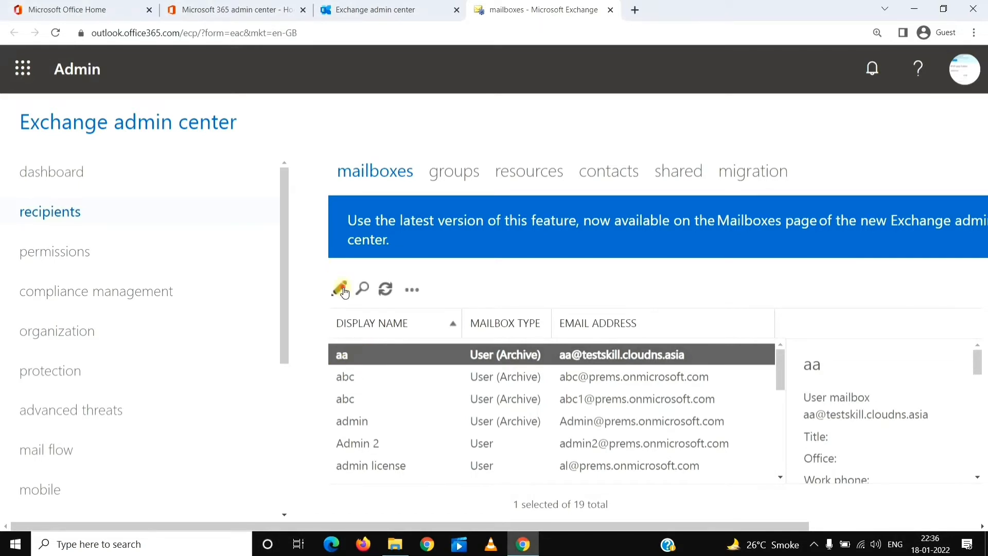
Edit mailbox 'aa', show mailbox features full screen and scroll to Email Connectivity.
{"action": "left_click", "coordinate": [339, 288]}
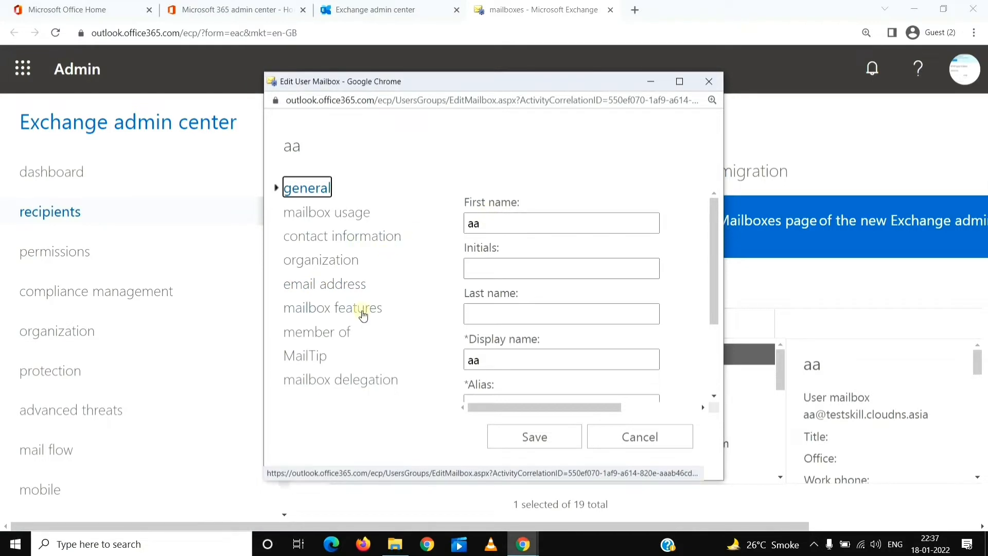
{"action": "left_click", "coordinate": [333, 308]}
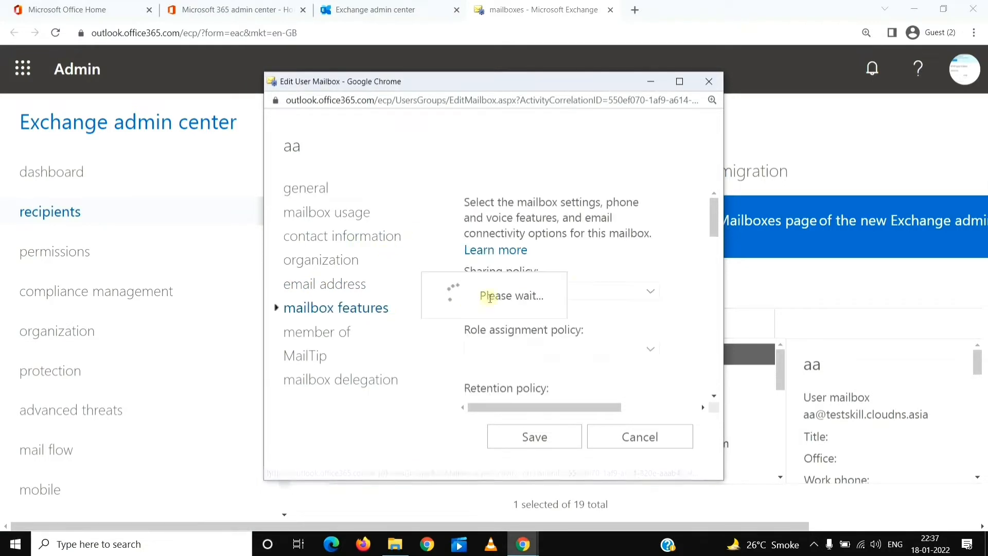
{"action": "mouse_move", "coordinate": [647, 197]}
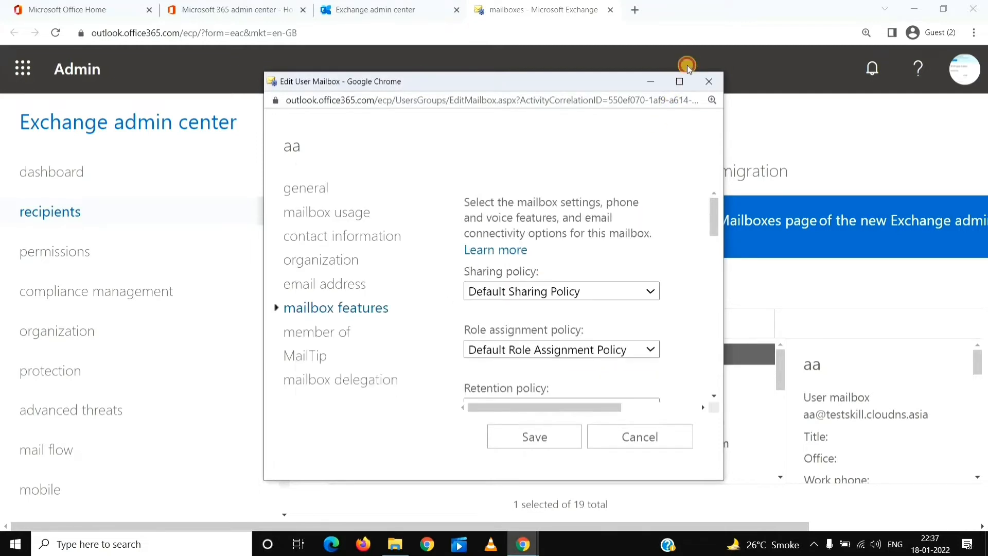
{"action": "left_click", "coordinate": [680, 80]}
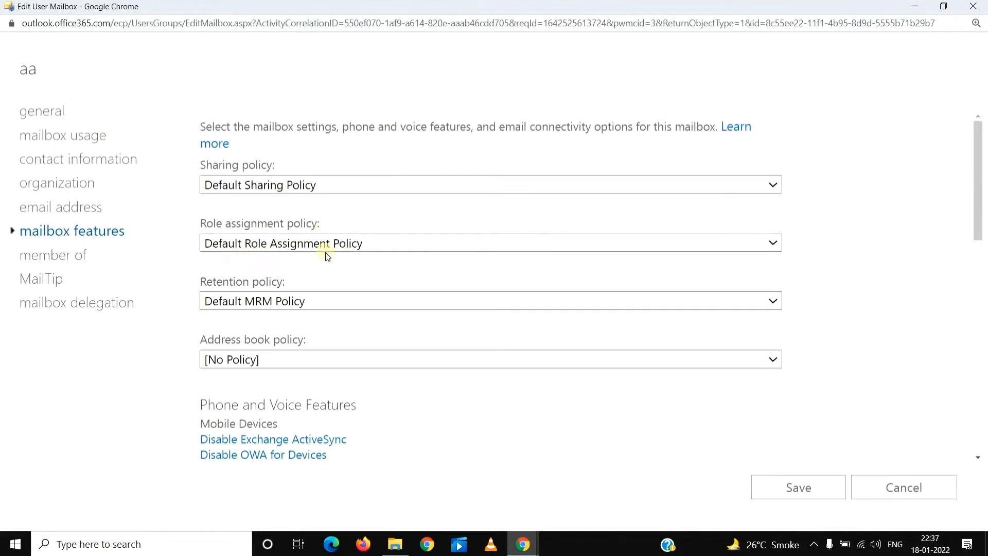
{"action": "mouse_move", "coordinate": [56, 167]}
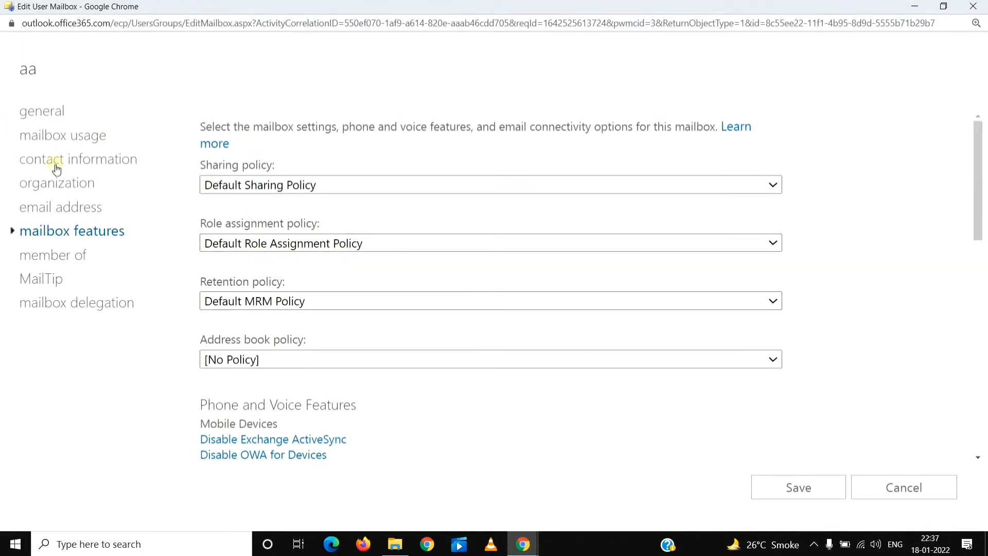
{"action": "mouse_move", "coordinate": [364, 237]}
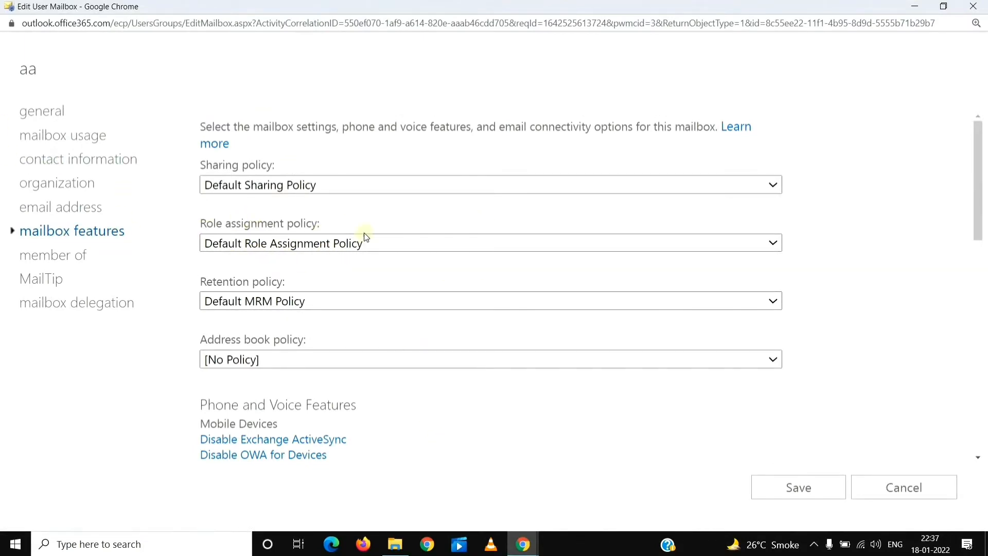
{"action": "scroll", "scroll_direction": "down", "scroll_amount": 3}
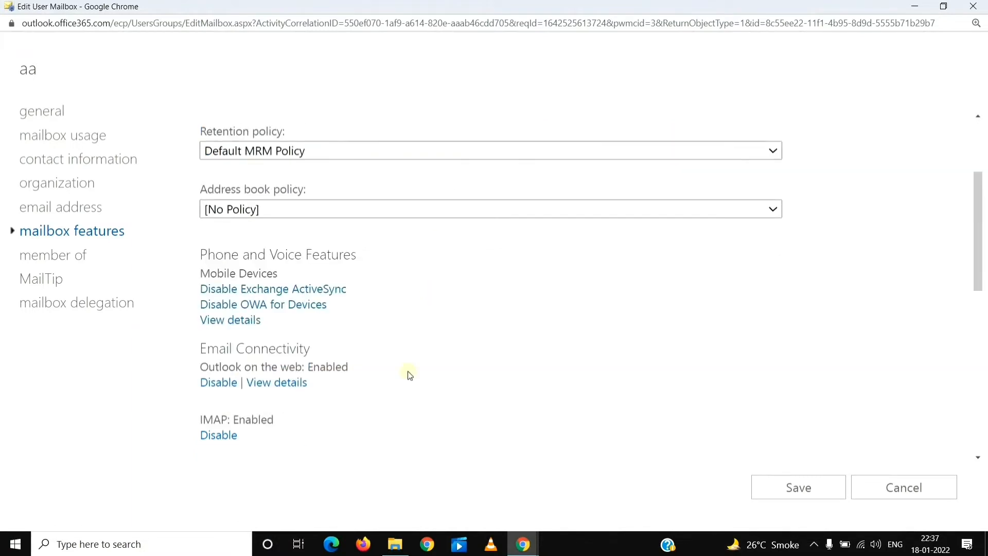
{"action": "mouse_move", "coordinate": [229, 373]}
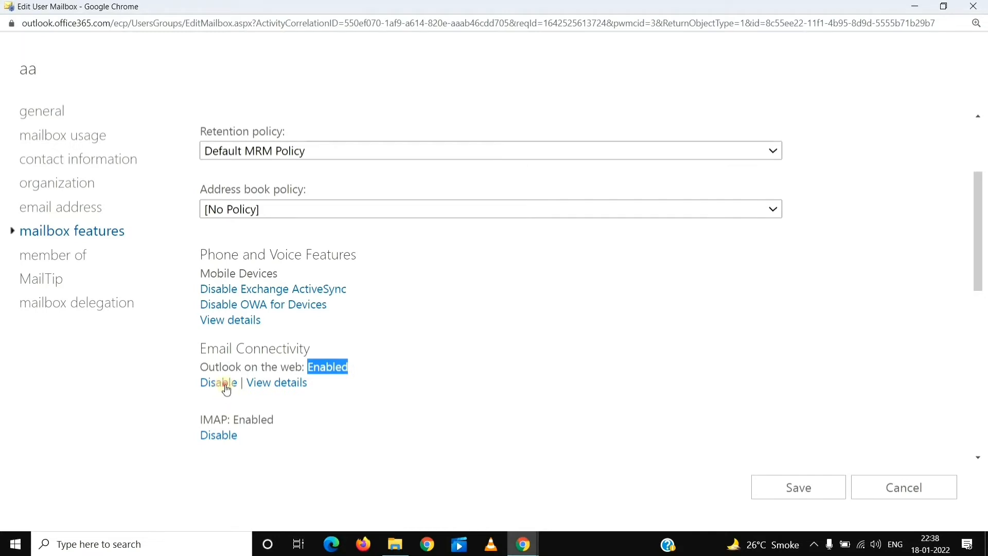
Disable Outlook on the web for mailbox 'aa' and confirm the warning.
{"action": "left_click", "coordinate": [218, 383]}
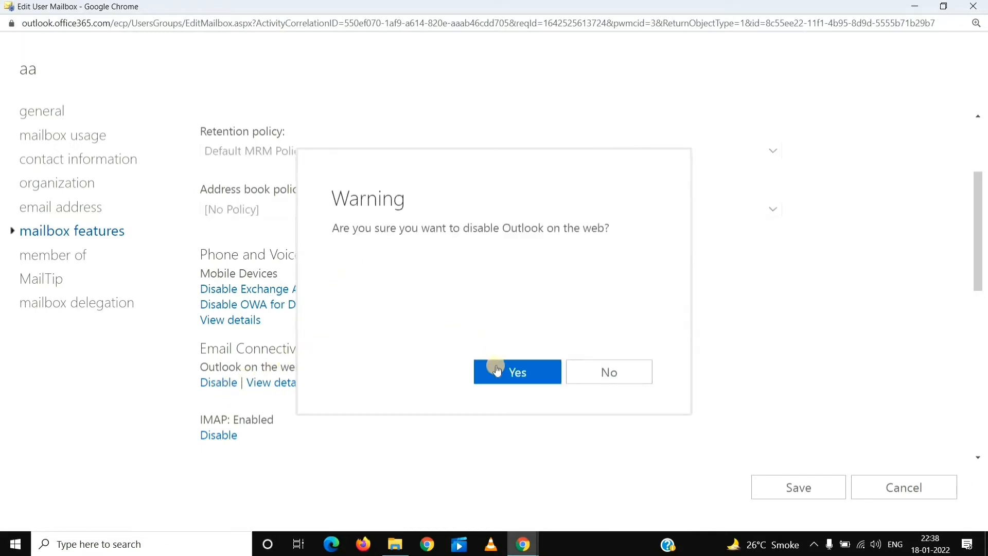
{"action": "left_click", "coordinate": [516, 372]}
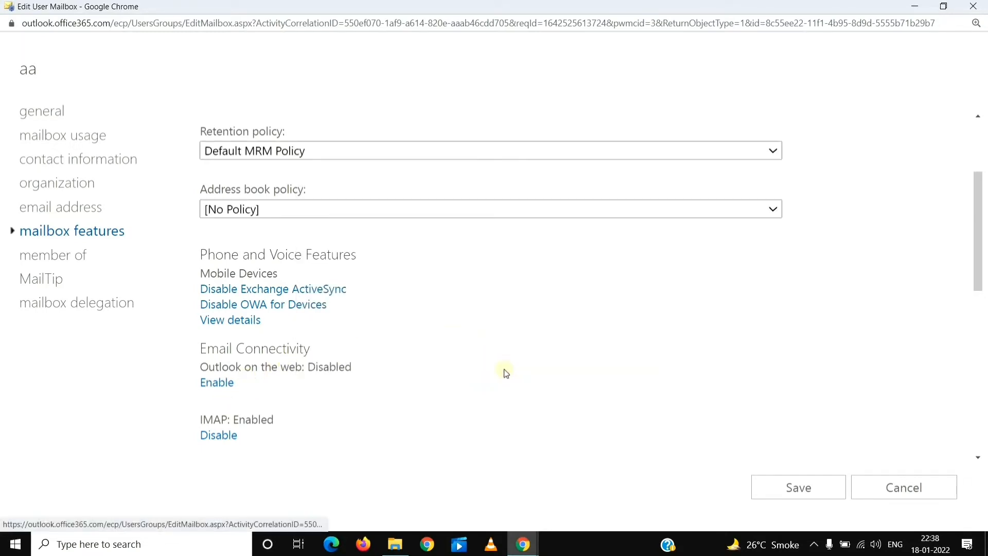
{"action": "mouse_move", "coordinate": [315, 325]}
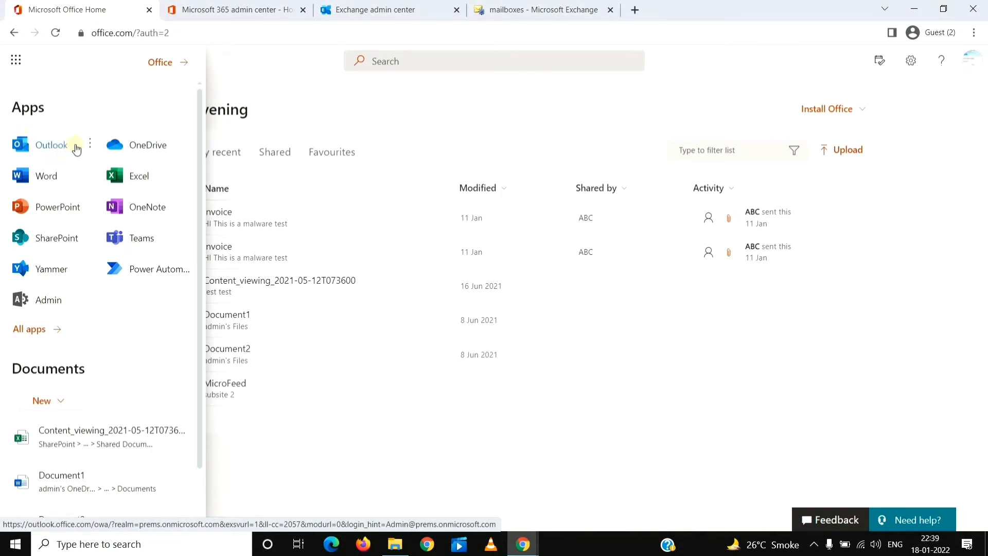
{"action": "mouse_move", "coordinate": [226, 125]}
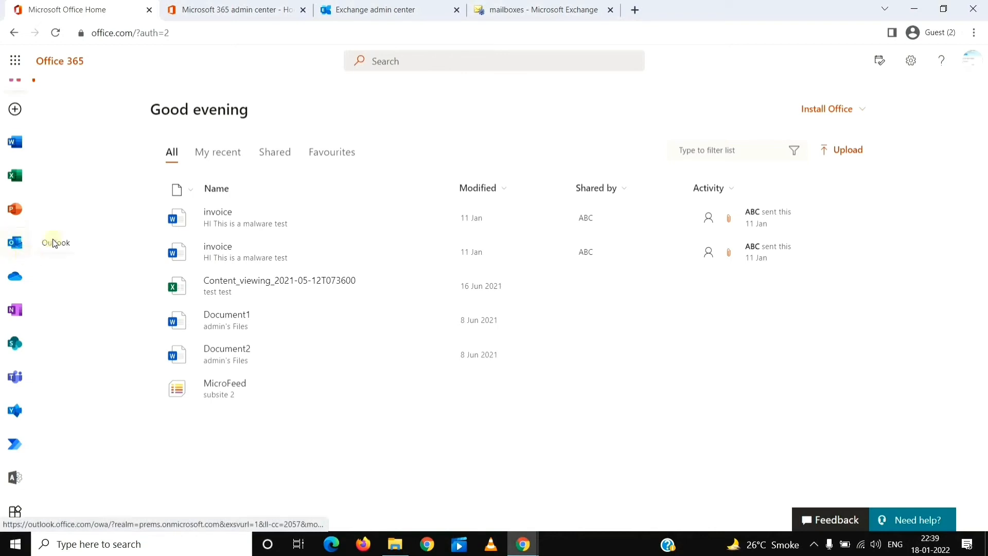
{"action": "mouse_move", "coordinate": [14, 245]}
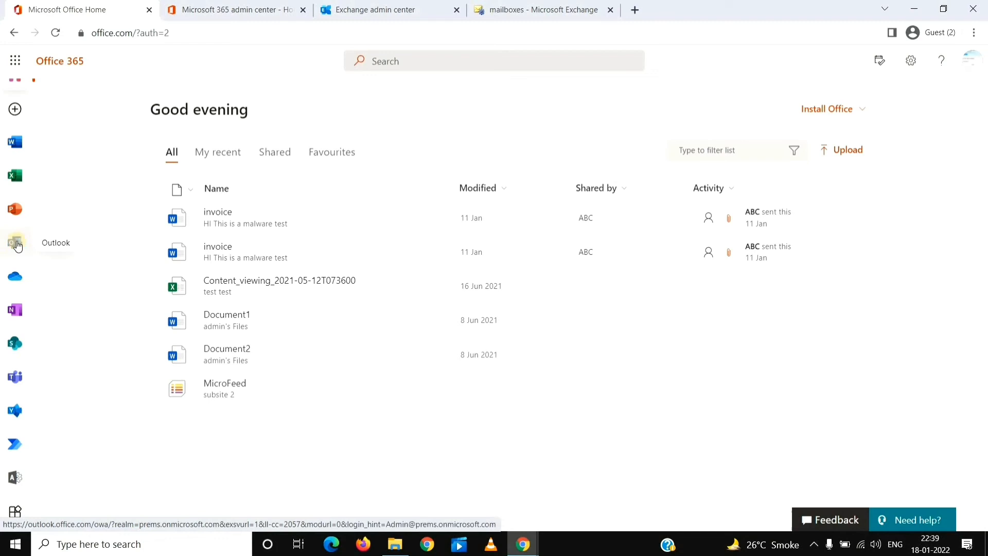
{"action": "mouse_move", "coordinate": [15, 243]}
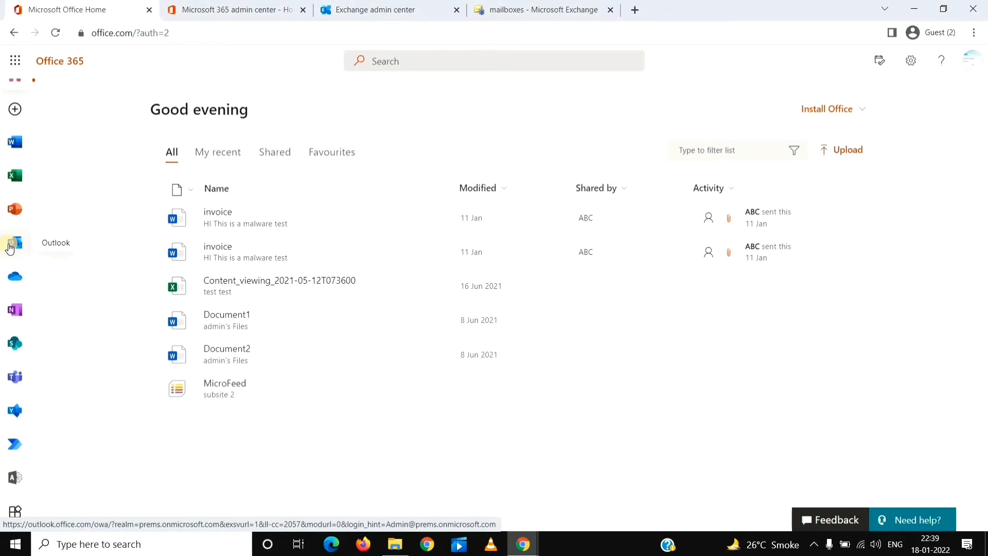
Launch Outlook on the web from the Office Home app bar.
{"action": "left_click", "coordinate": [14, 243]}
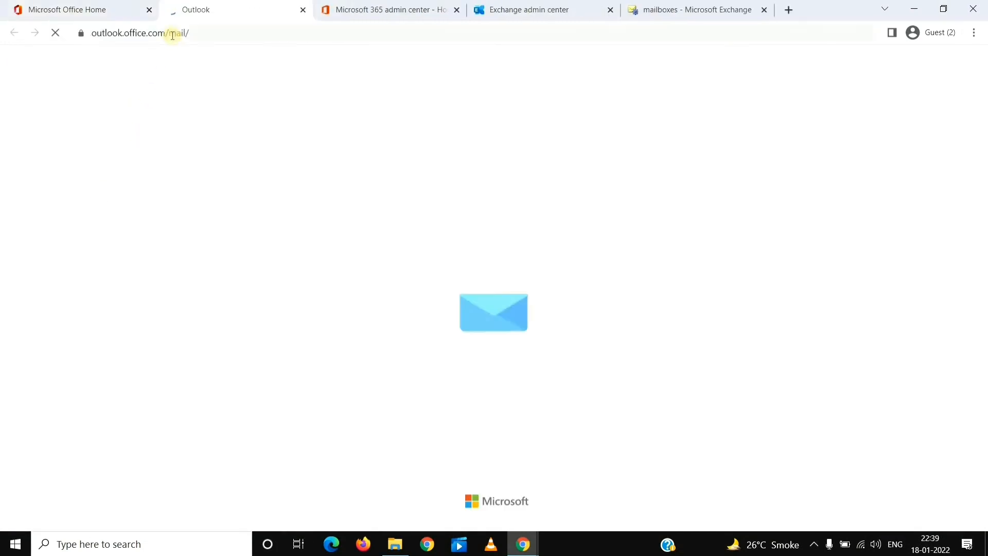